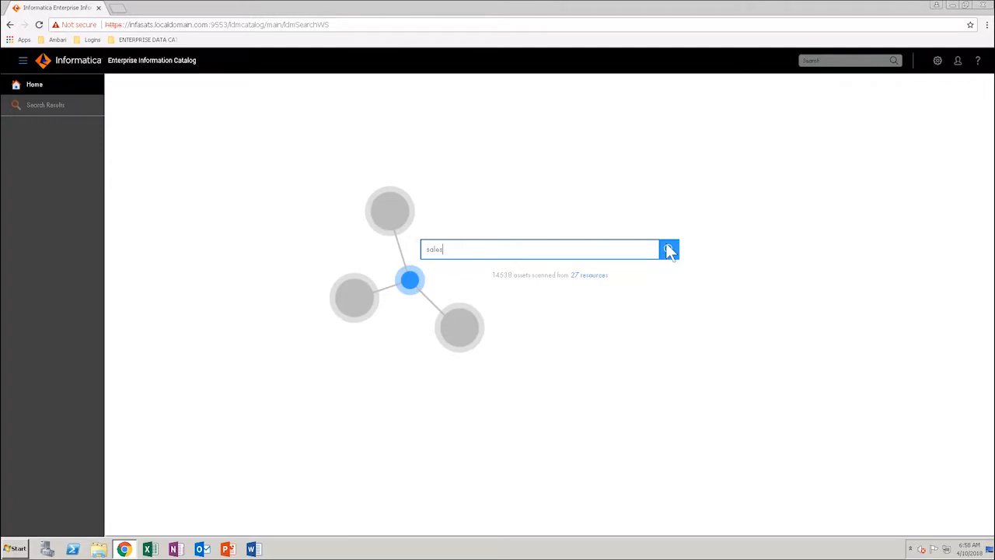
- Search for 'sales', filter to the CORP_PCRS_SALES_GLOBAL resource and open the SALES_GLOBAL table
click(669, 249)
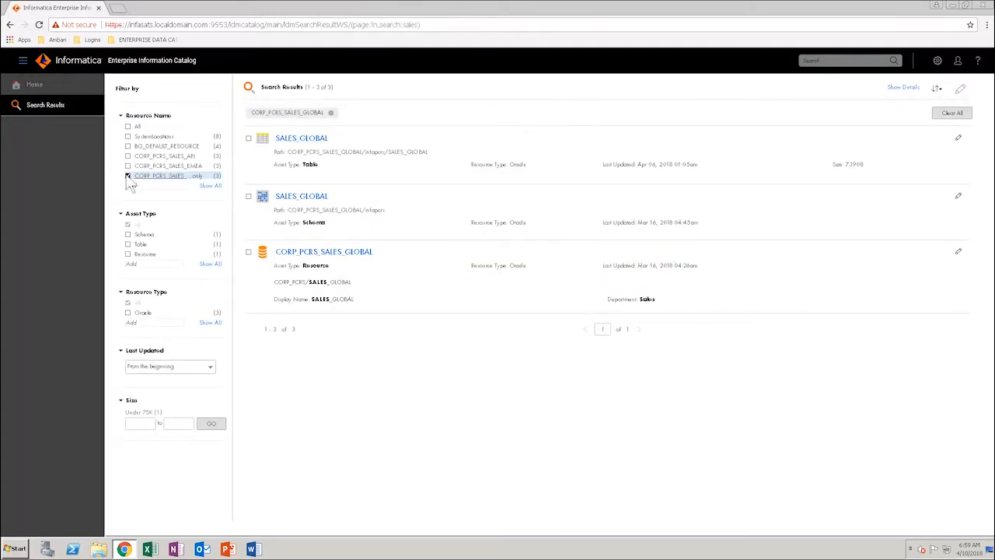
click(128, 176)
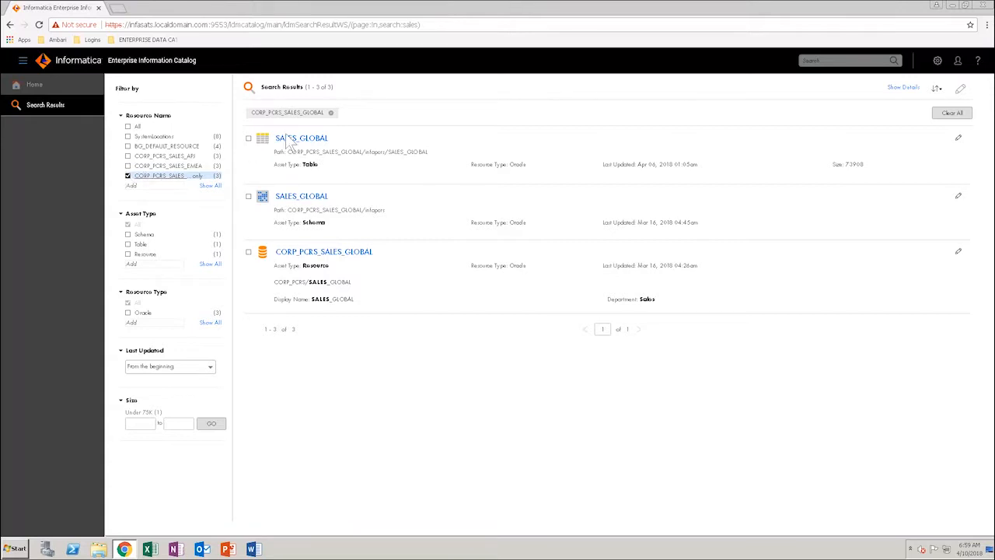
click(302, 137)
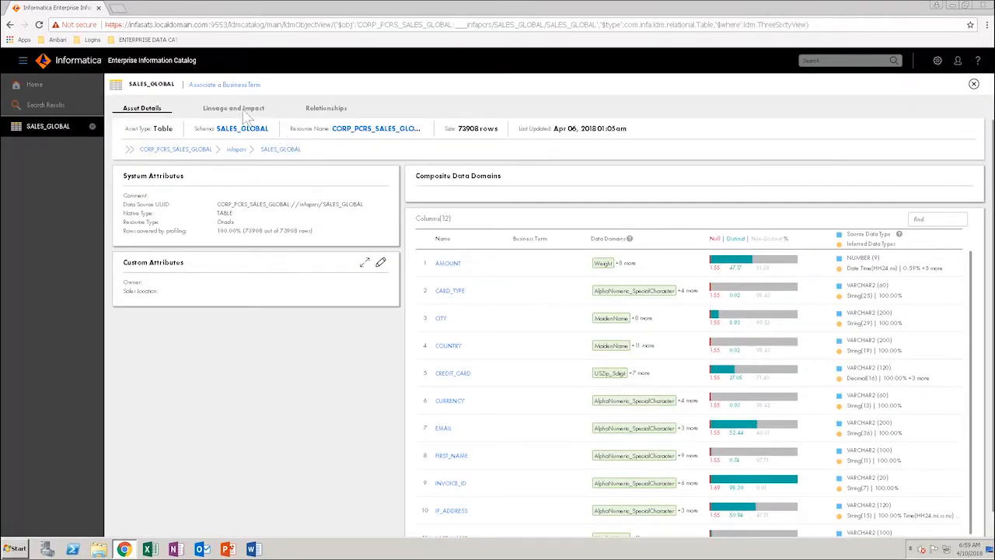
- Show the Lineage and Impact diagram of SALES_GLOBAL with its upstream and downstream tables
click(233, 109)
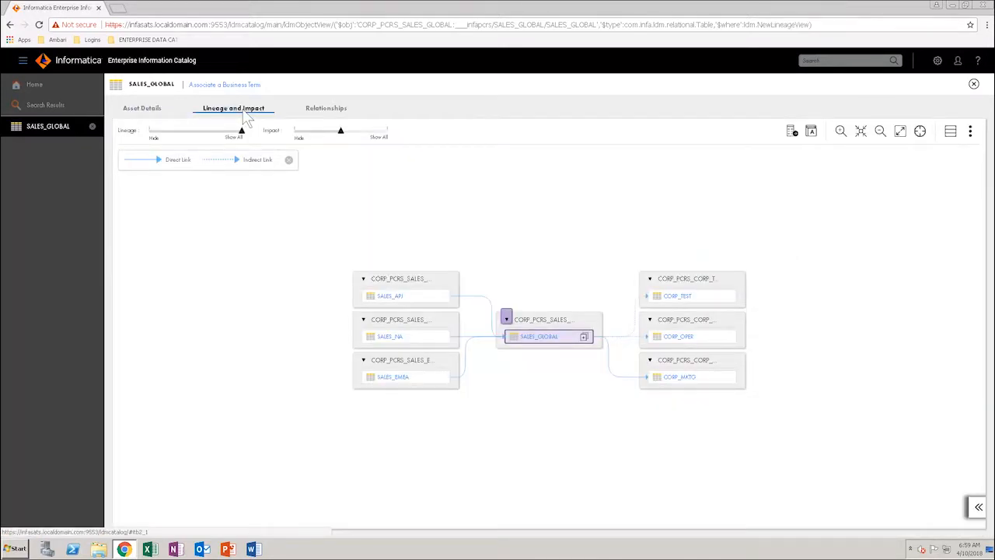
mouse_move(792, 137)
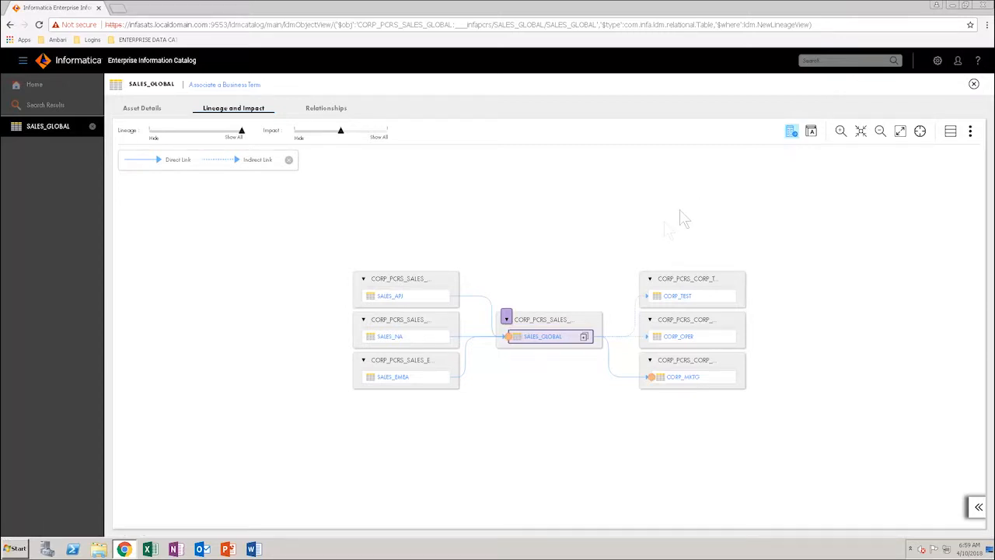
mouse_move(512, 346)
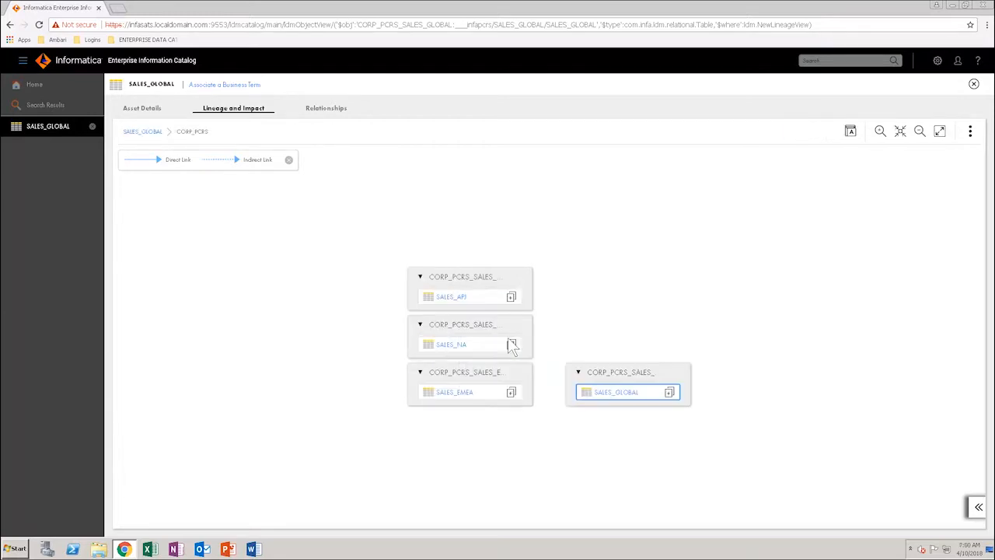
mouse_move(672, 401)
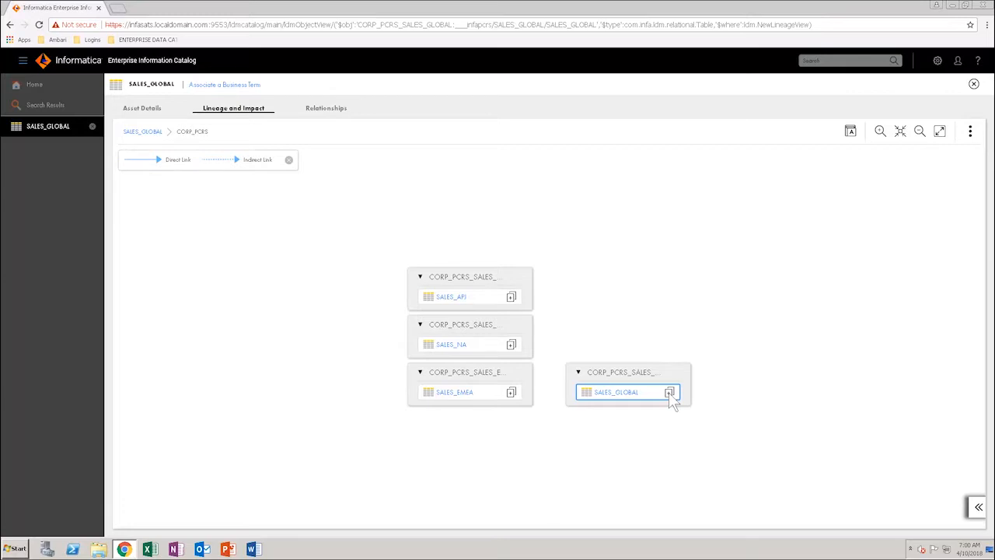
- Select the AMOUNT column on the SALES_GLOBAL node to trace its column-level lineage
click(668, 391)
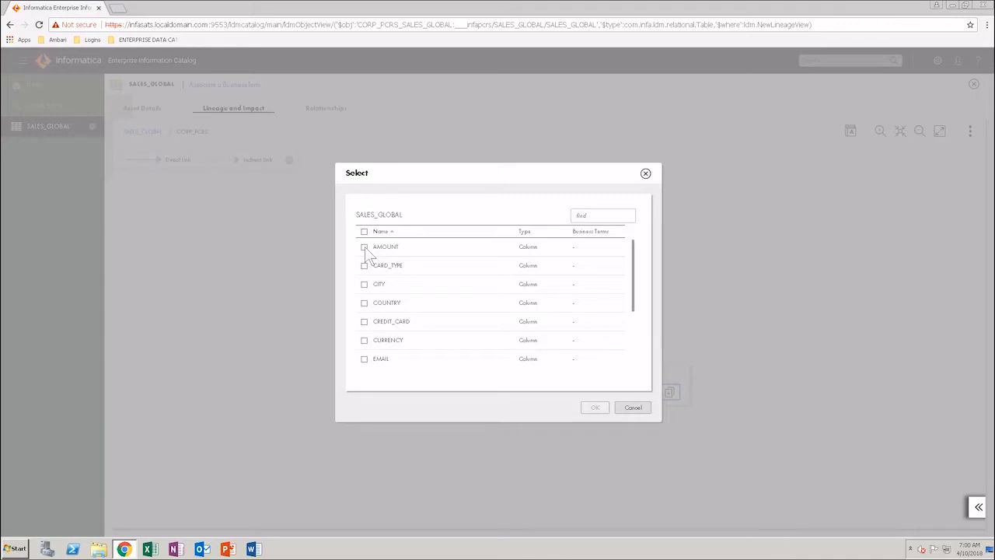
click(364, 246)
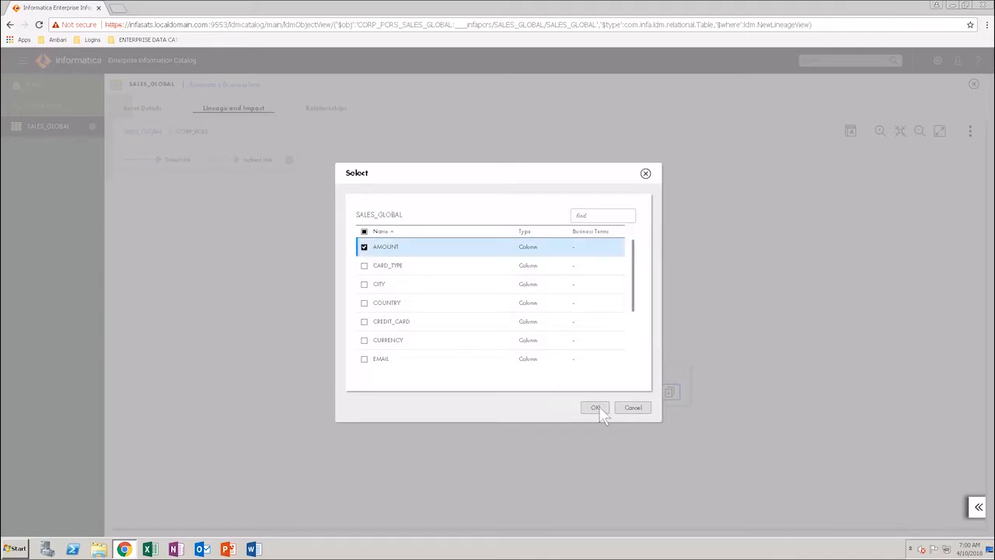
click(595, 408)
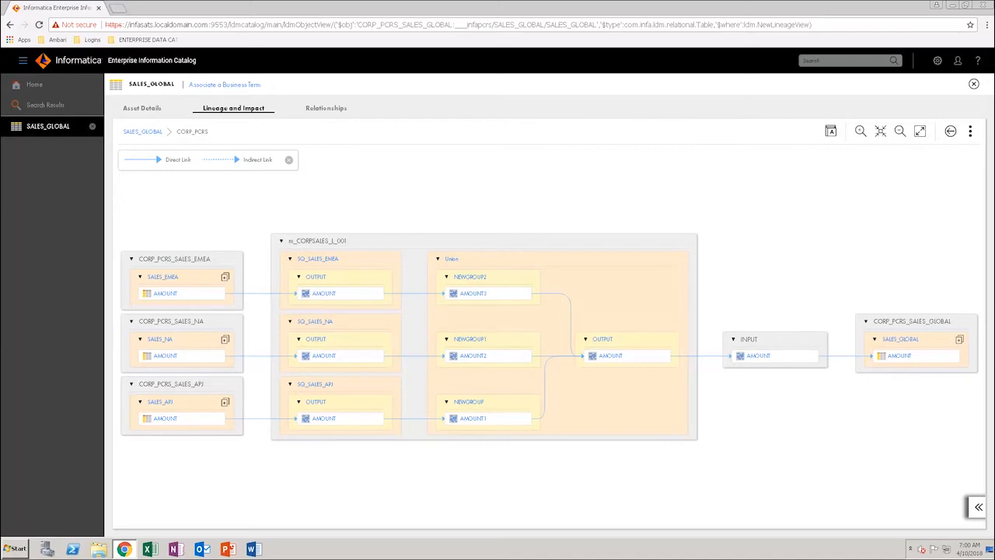